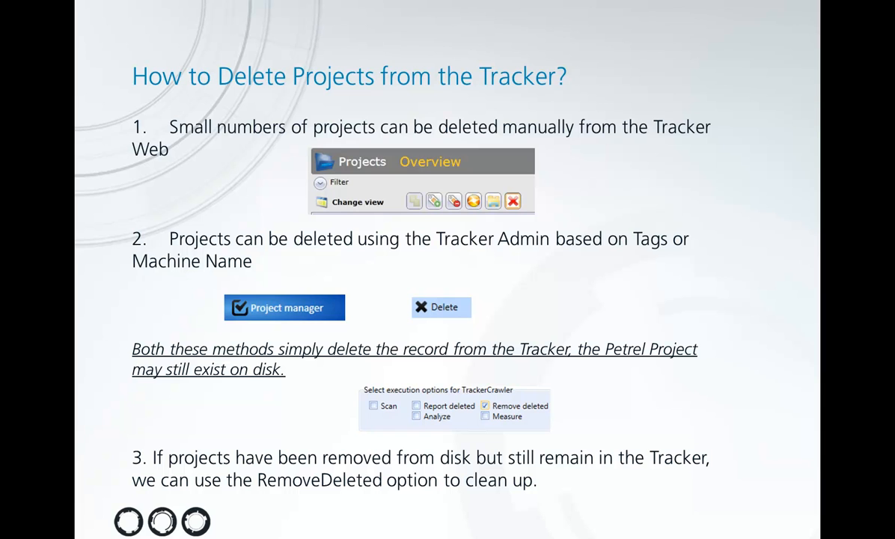
{"action": "mouse_move", "coordinate": [411, 309]}
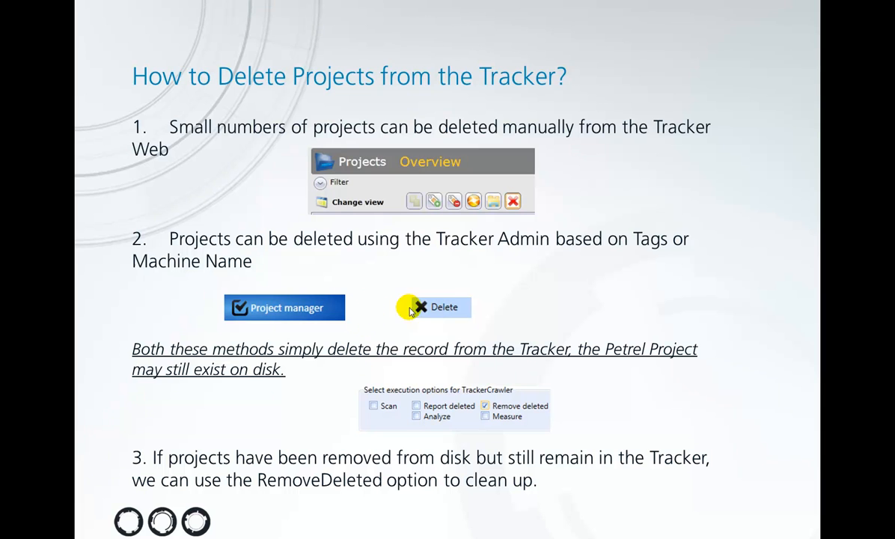
{"action": "mouse_move", "coordinate": [368, 307]}
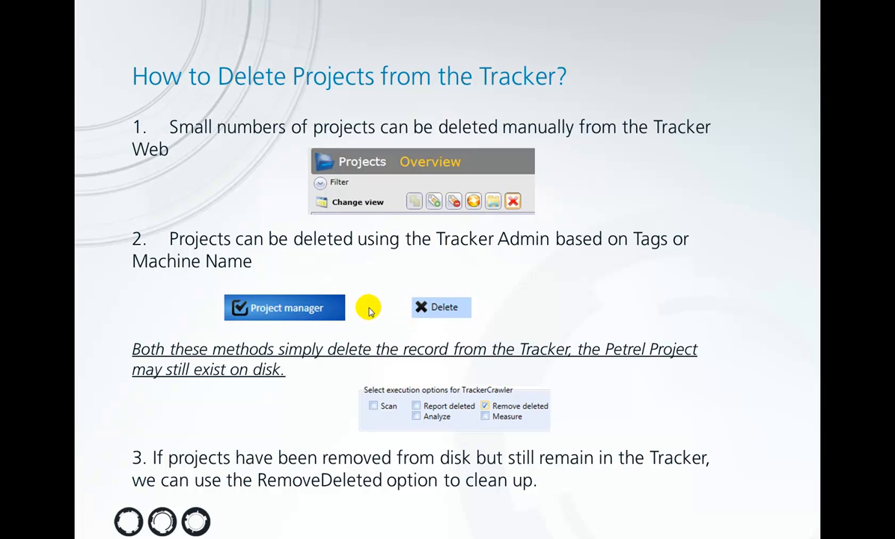
{"action": "mouse_move", "coordinate": [294, 372]}
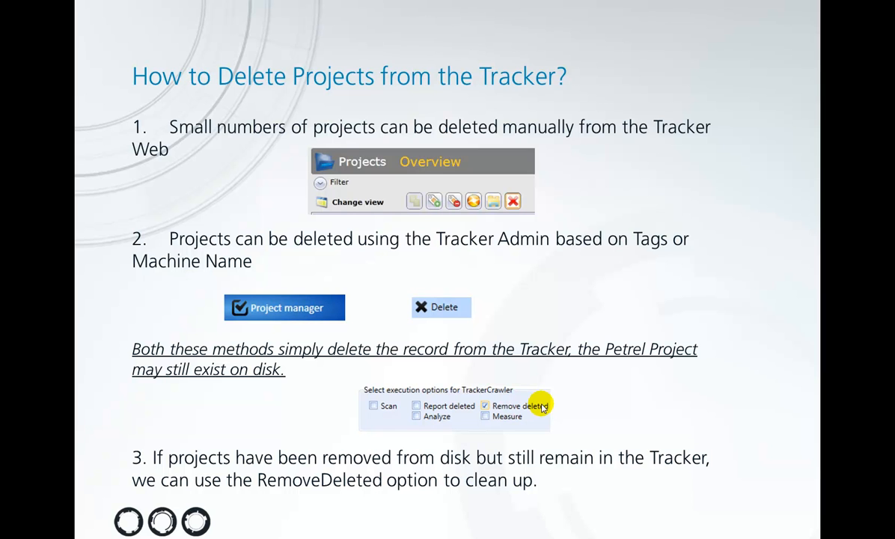
{"action": "mouse_move", "coordinate": [544, 427]}
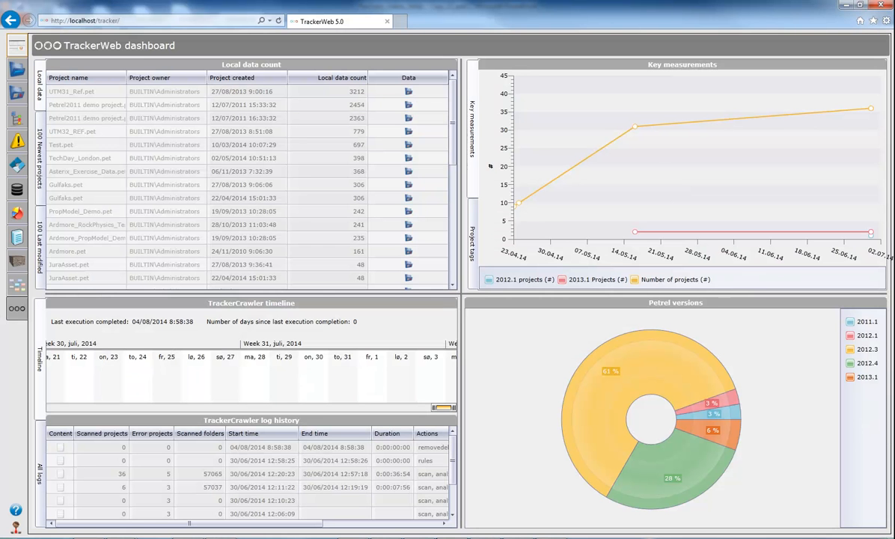
{"action": "mouse_move", "coordinate": [502, 351]}
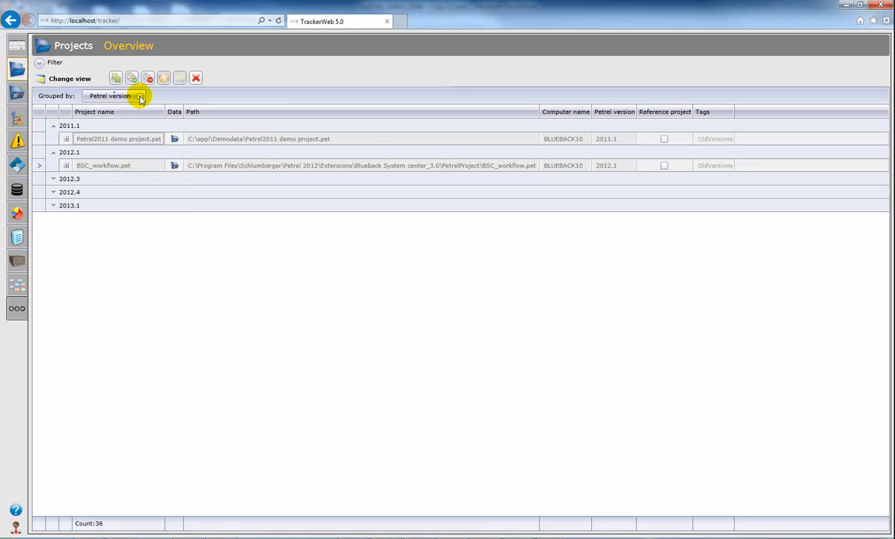
Step: Ungroup the project list and confirm deleting the three selected projects, leaving 33
{"action": "left_click", "coordinate": [139, 95]}
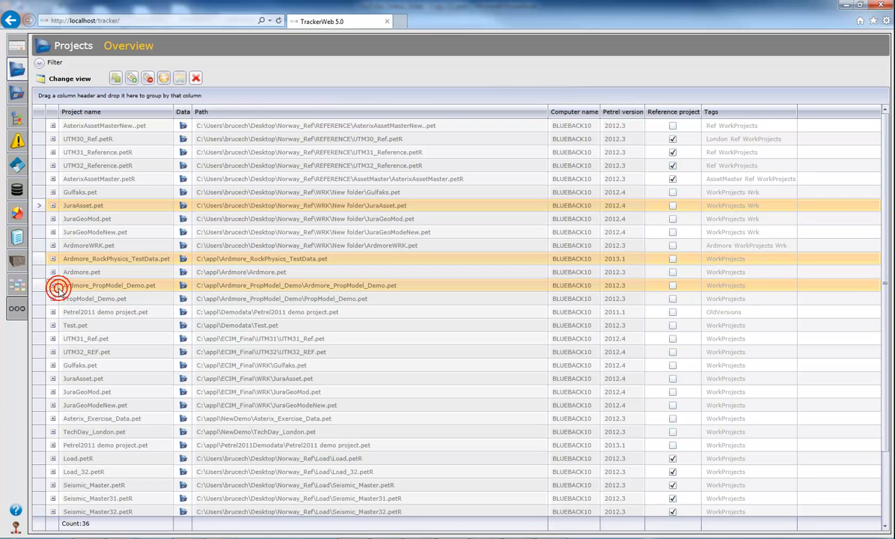
{"action": "mouse_move", "coordinate": [196, 77]}
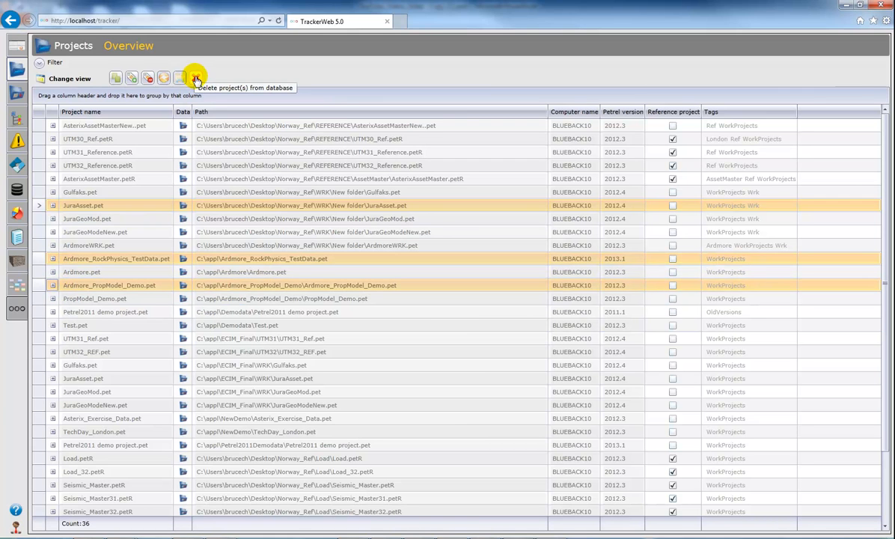
{"action": "left_click", "coordinate": [196, 78]}
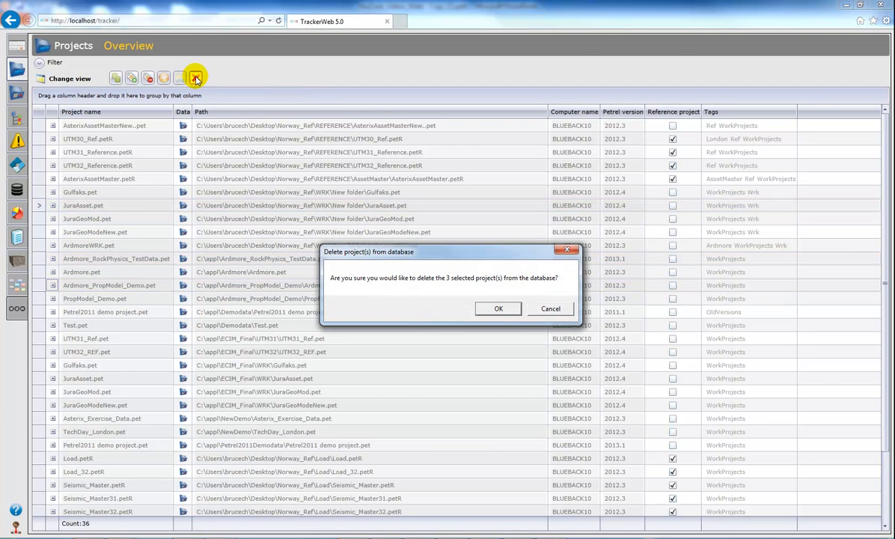
{"action": "mouse_move", "coordinate": [378, 253]}
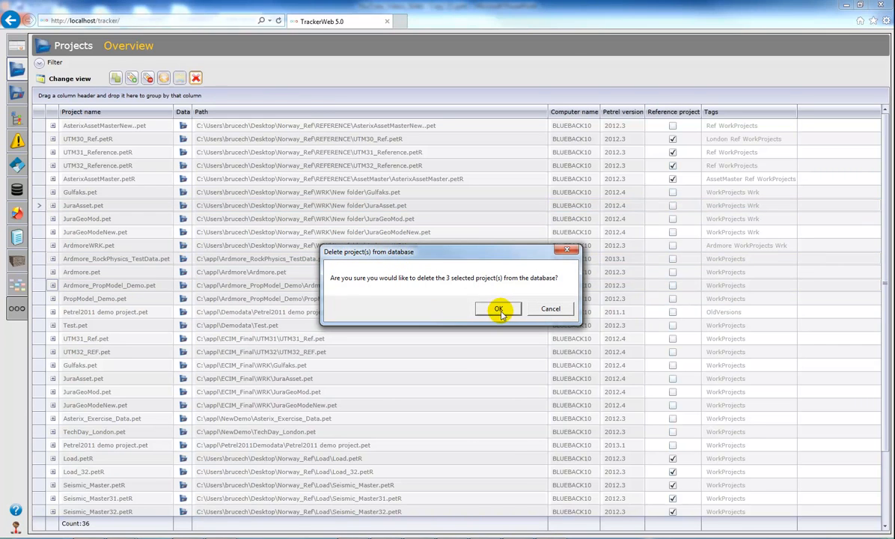
{"action": "left_click", "coordinate": [498, 308]}
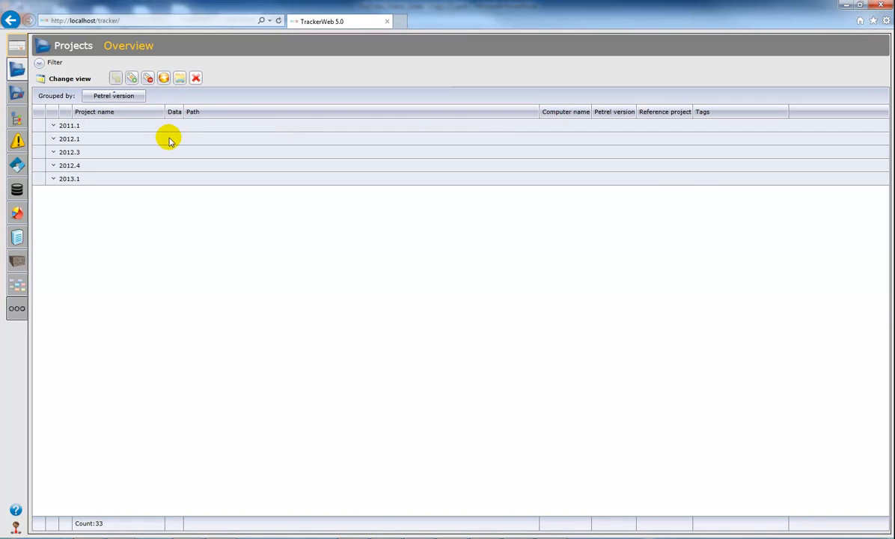
{"action": "mouse_move", "coordinate": [89, 127]}
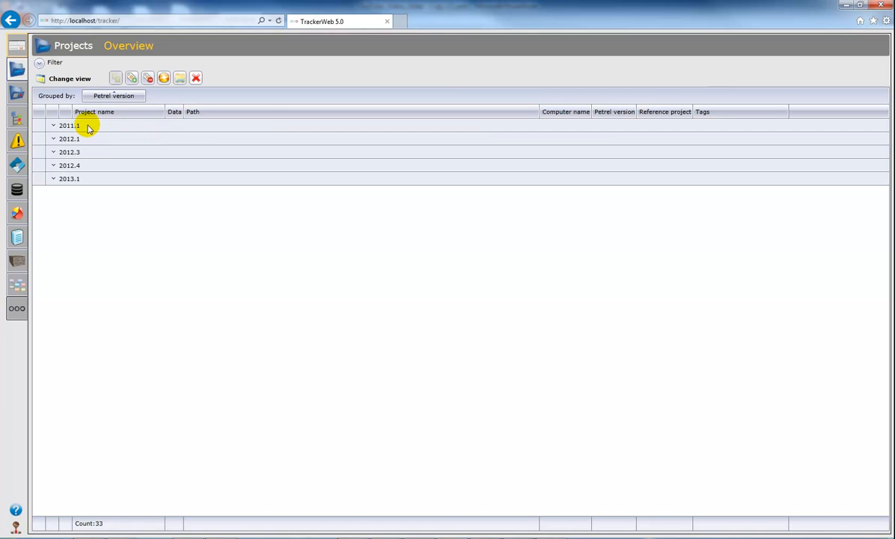
Step: Tag JuraGeoModeNew.pet with OldVersions and switch over to TrackerAdmin
{"action": "left_click", "coordinate": [54, 125]}
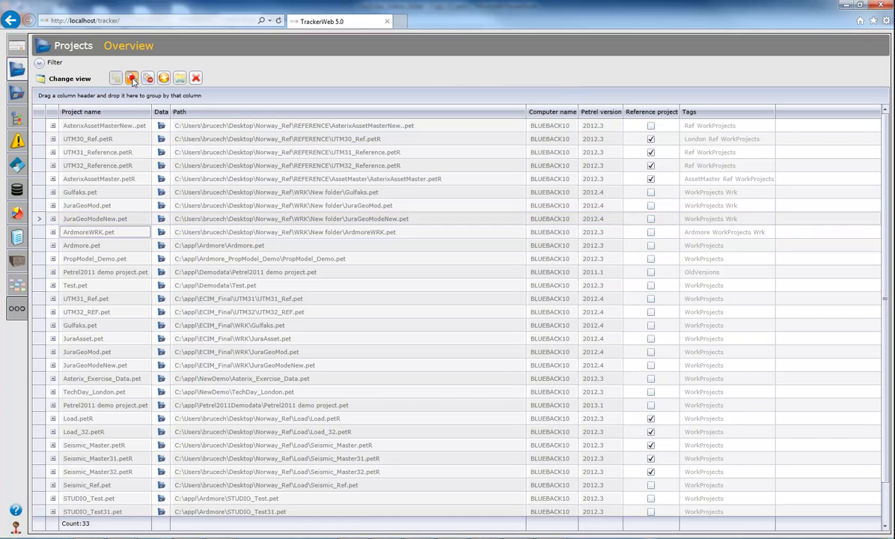
{"action": "left_click", "coordinate": [131, 78]}
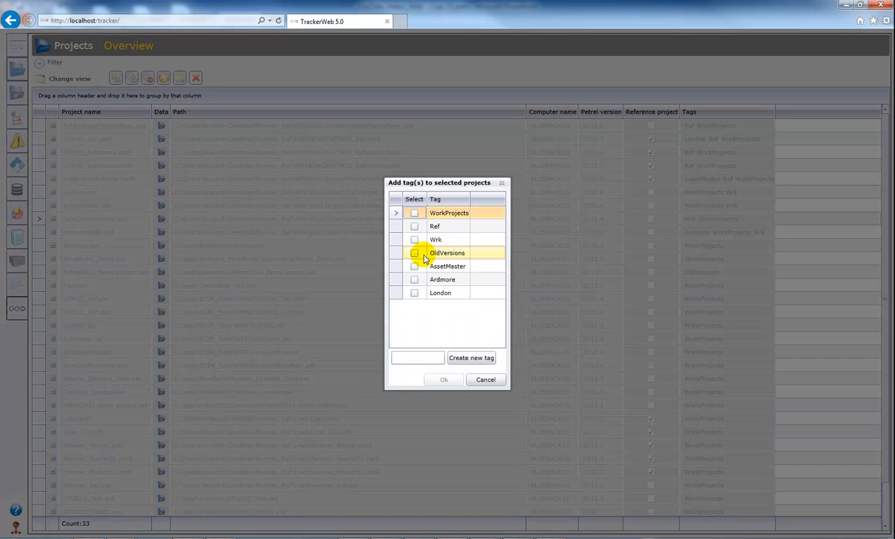
{"action": "left_click", "coordinate": [414, 252]}
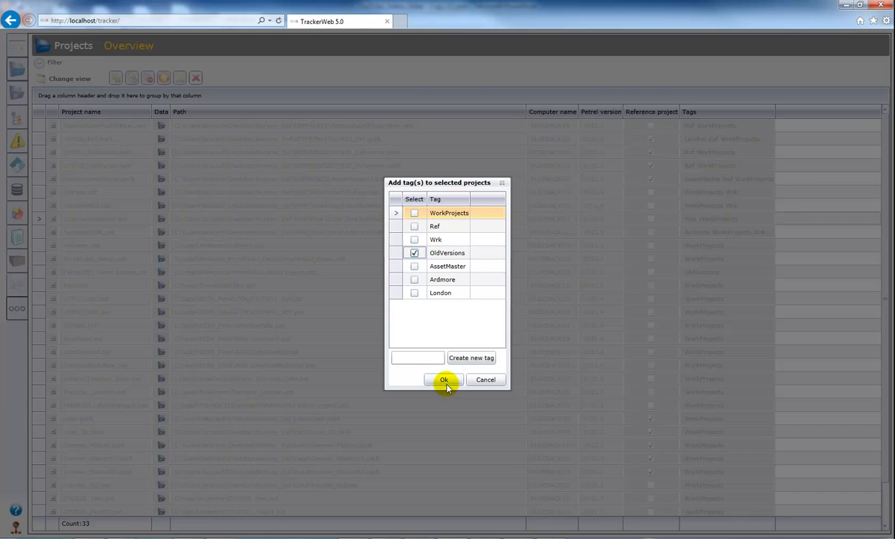
{"action": "left_click", "coordinate": [445, 379]}
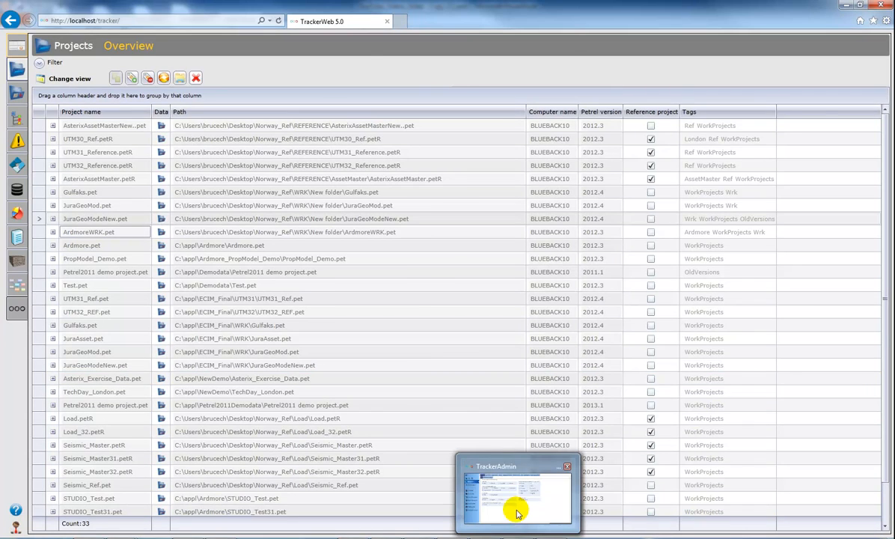
{"action": "left_click", "coordinate": [516, 494]}
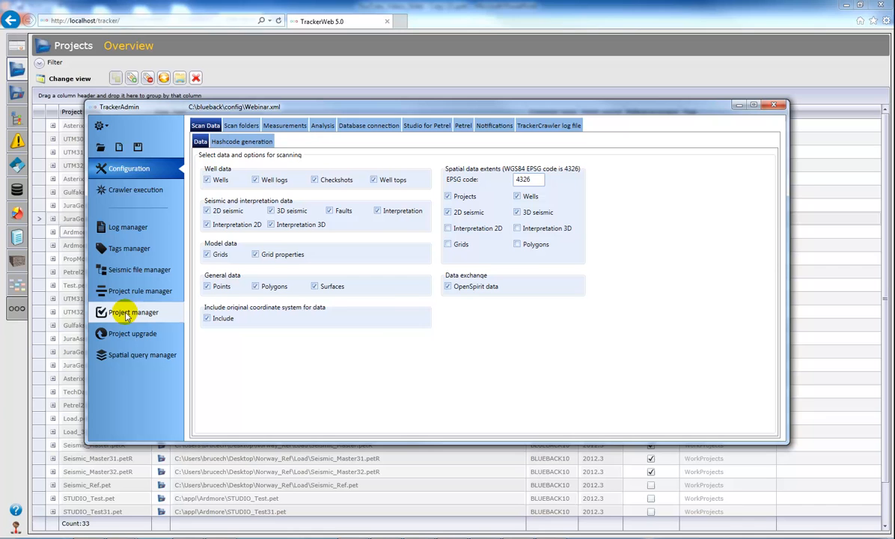
Step: Show the Project manager grid with its 32 tracked projects and their tags
{"action": "left_click", "coordinate": [133, 313]}
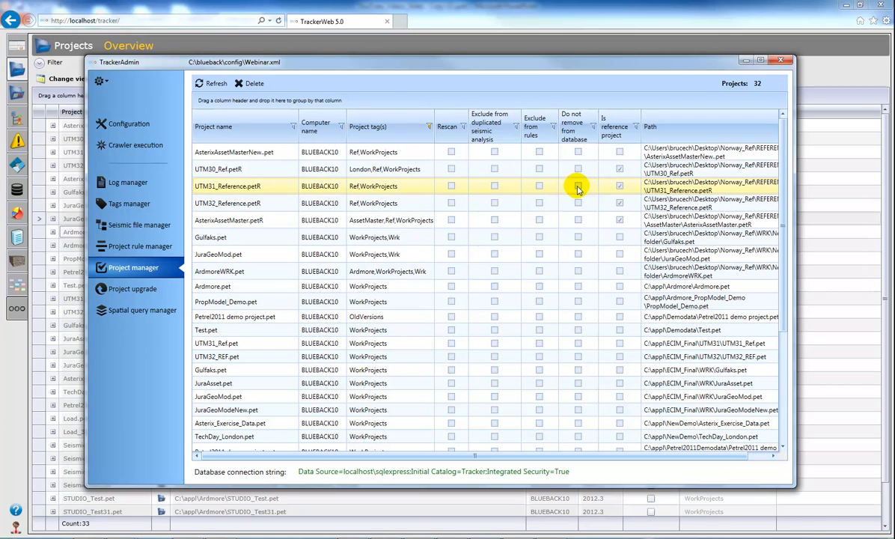
{"action": "mouse_move", "coordinate": [473, 188]}
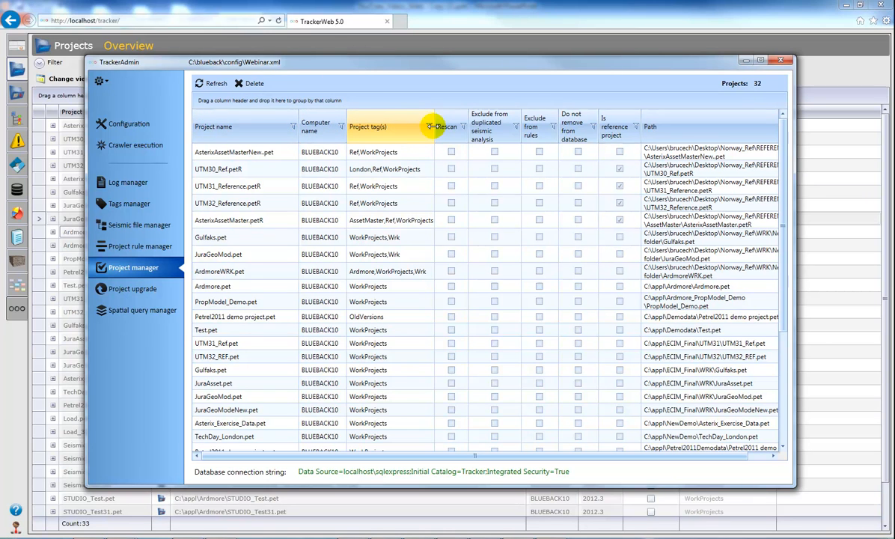
Step: Filter the Project tag(s) column to show only OldVersions projects
{"action": "left_click", "coordinate": [430, 126]}
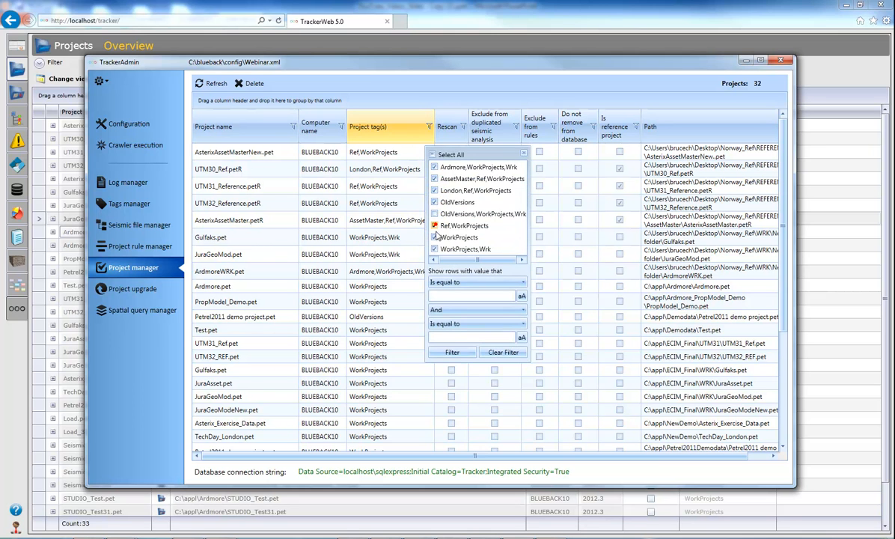
{"action": "left_click", "coordinate": [435, 202]}
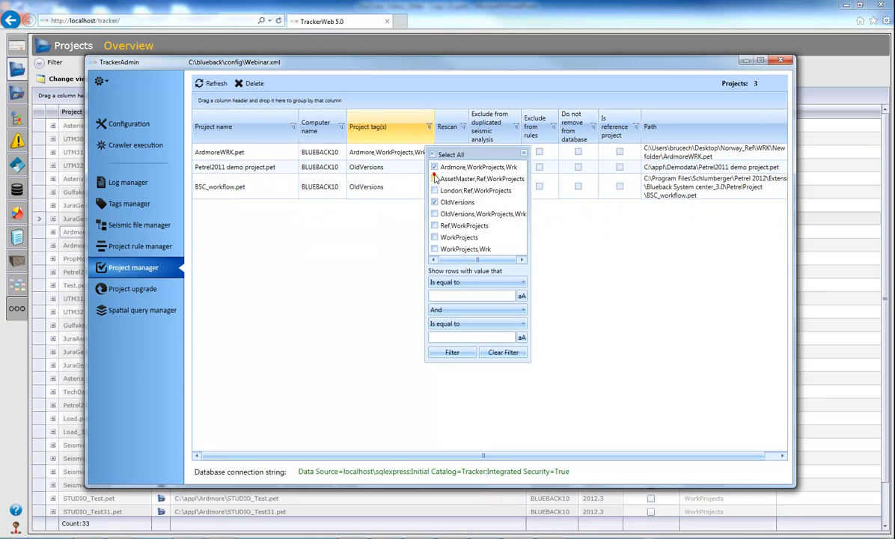
{"action": "left_click", "coordinate": [434, 166]}
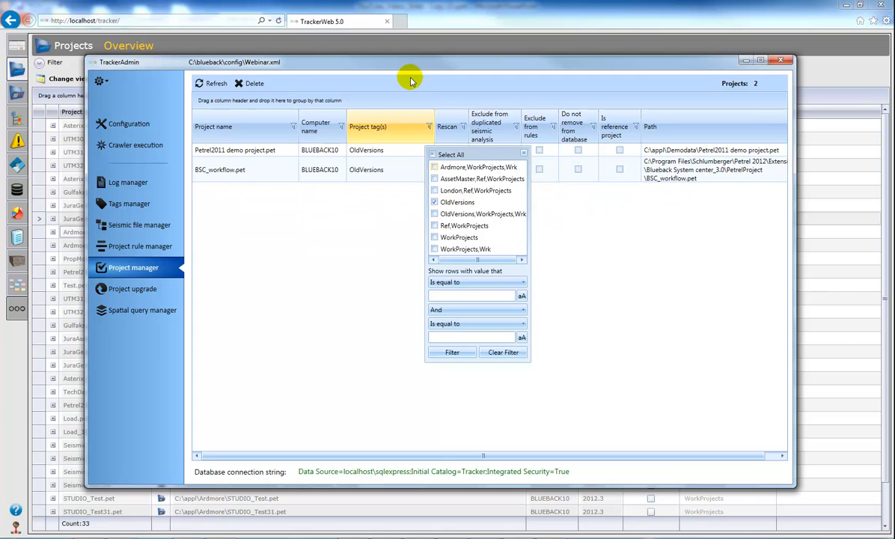
{"action": "left_click", "coordinate": [393, 169]}
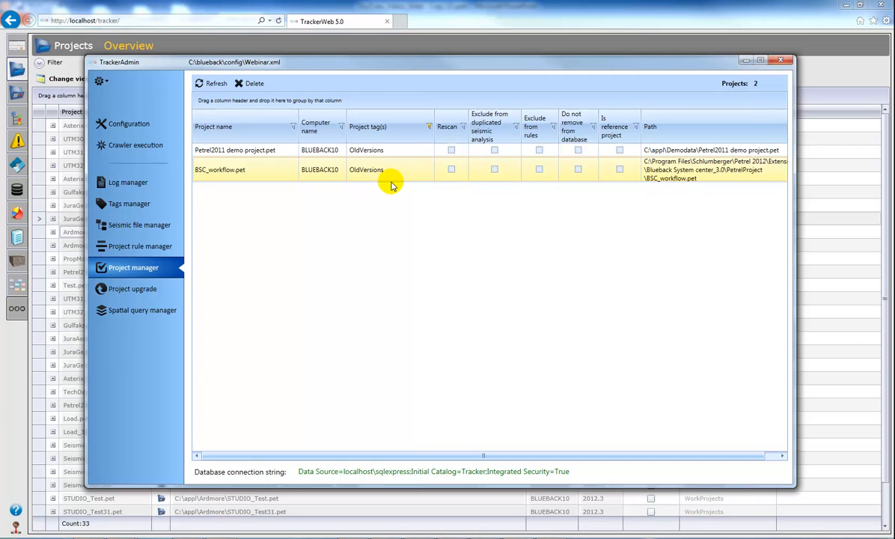
Step: Delete both selected OldVersions projects and confirm, leaving the filtered list empty
{"action": "left_click", "coordinate": [235, 150]}
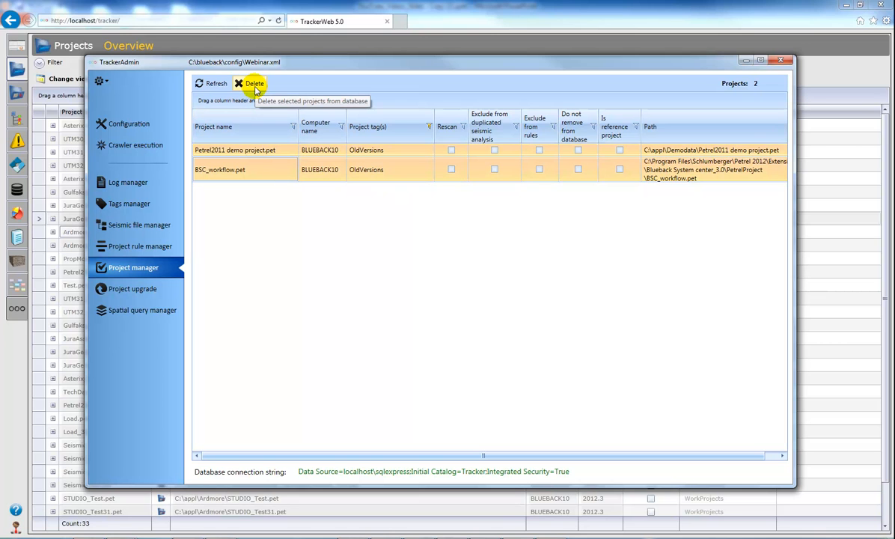
{"action": "left_click", "coordinate": [253, 83]}
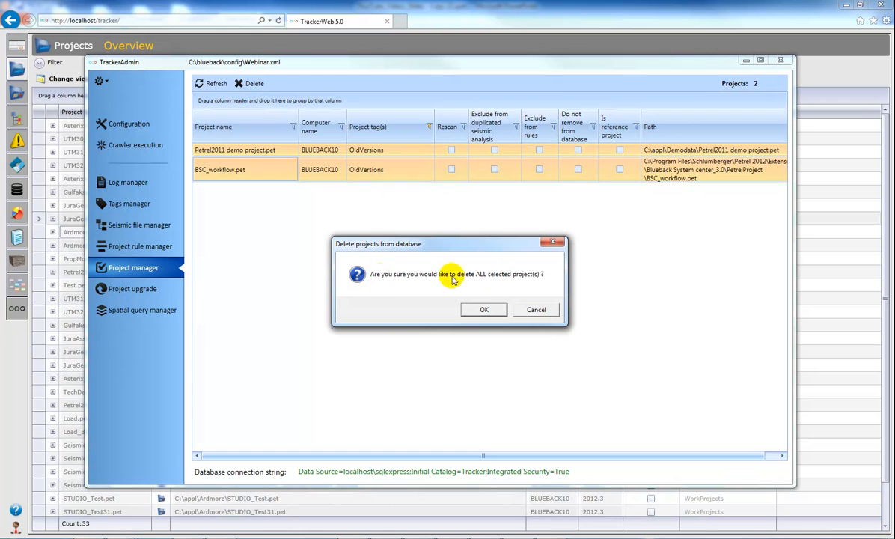
{"action": "left_click", "coordinate": [483, 309]}
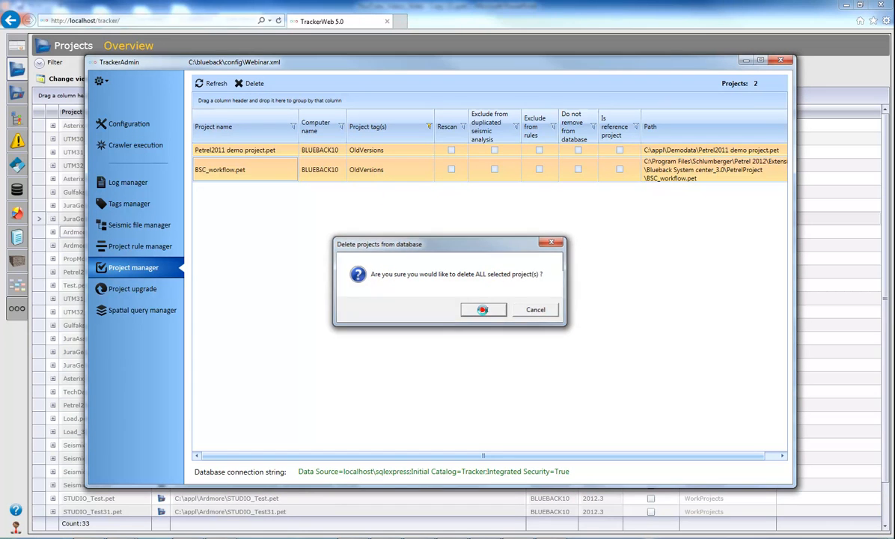
{"action": "left_click", "coordinate": [483, 309]}
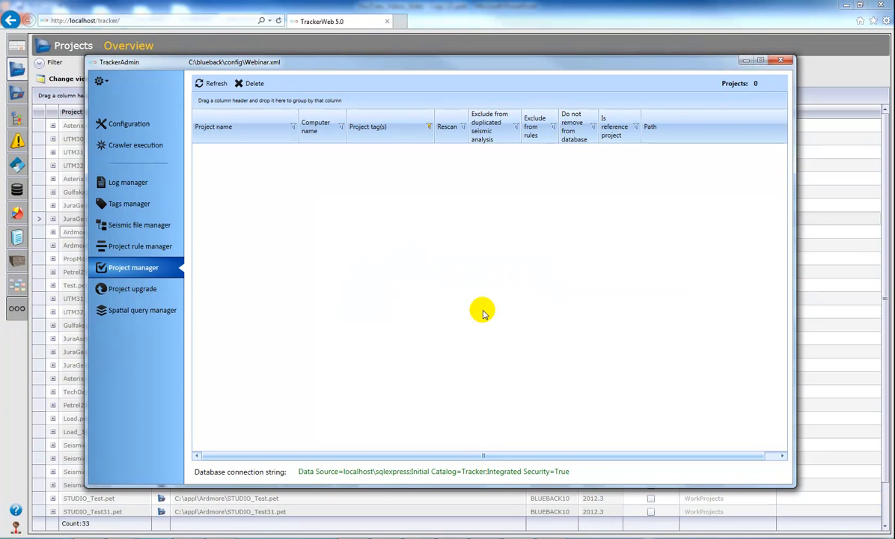
{"action": "mouse_move", "coordinate": [410, 257]}
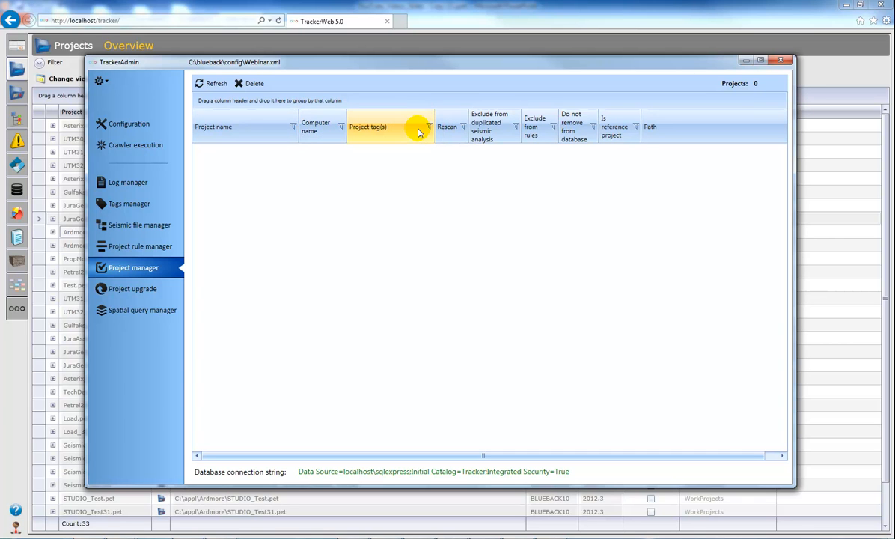
Step: Clear the Project tag(s) filter so all 31 remaining projects are listed
{"action": "left_click", "coordinate": [429, 126]}
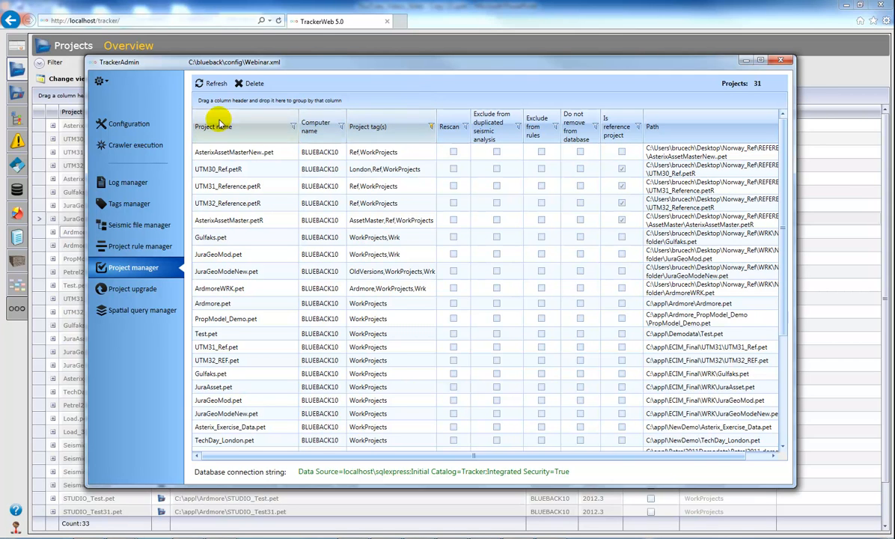
{"action": "mouse_move", "coordinate": [134, 144]}
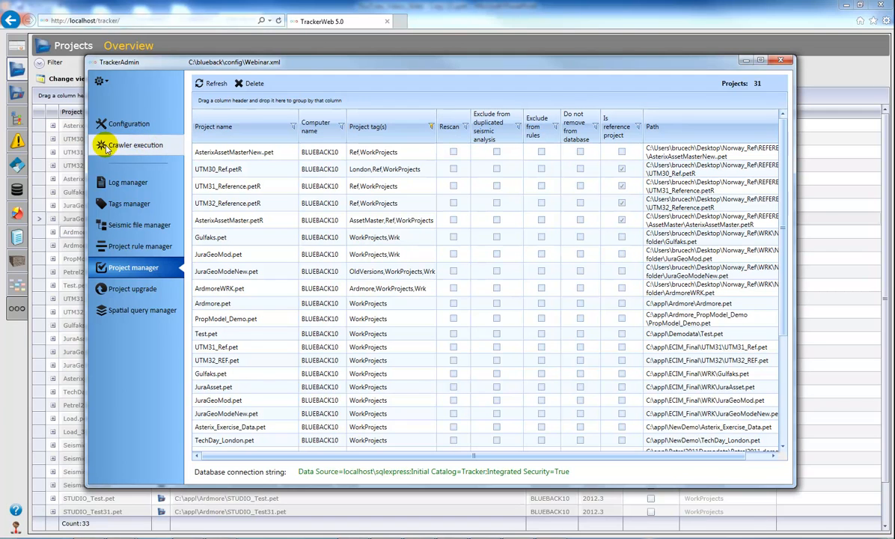
{"action": "mouse_move", "coordinate": [112, 145]}
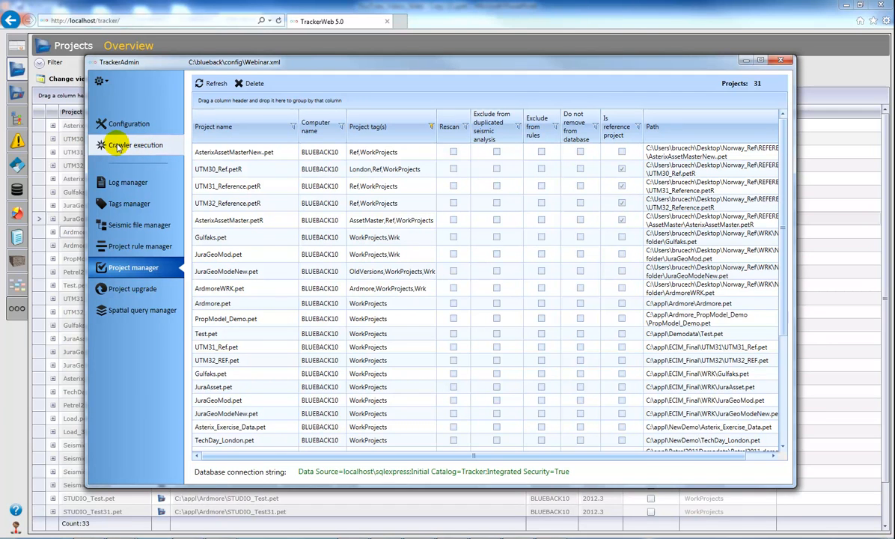
Step: Run the crawler with Remove deleted enabled and accept the data-deletion warning
{"action": "left_click", "coordinate": [135, 144]}
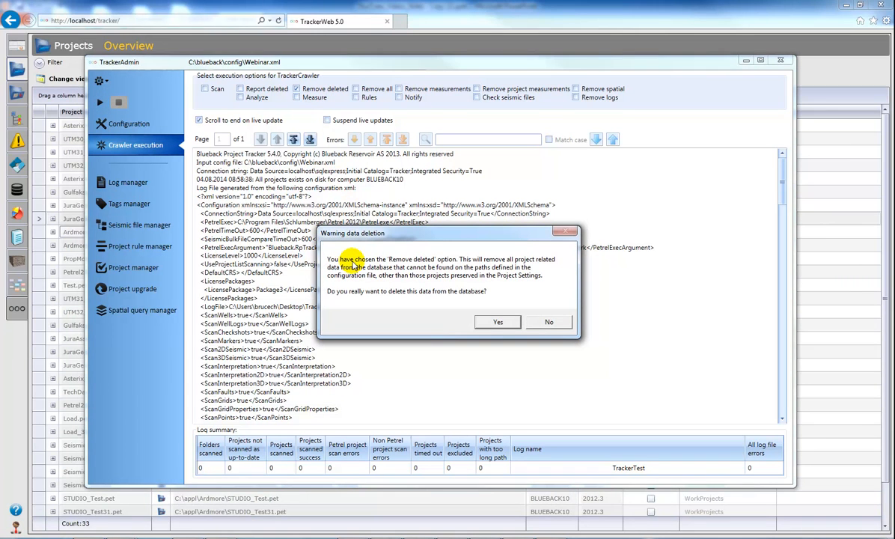
{"action": "mouse_move", "coordinate": [423, 263]}
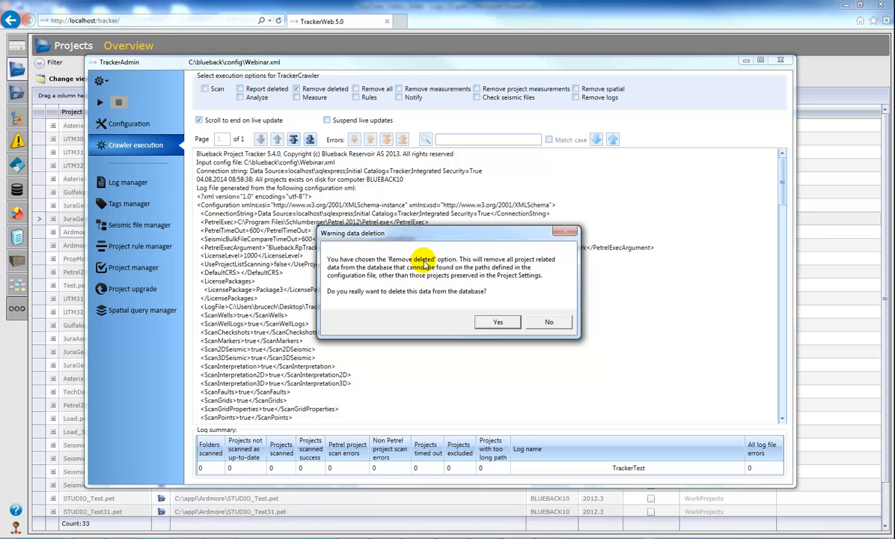
{"action": "mouse_move", "coordinate": [514, 262]}
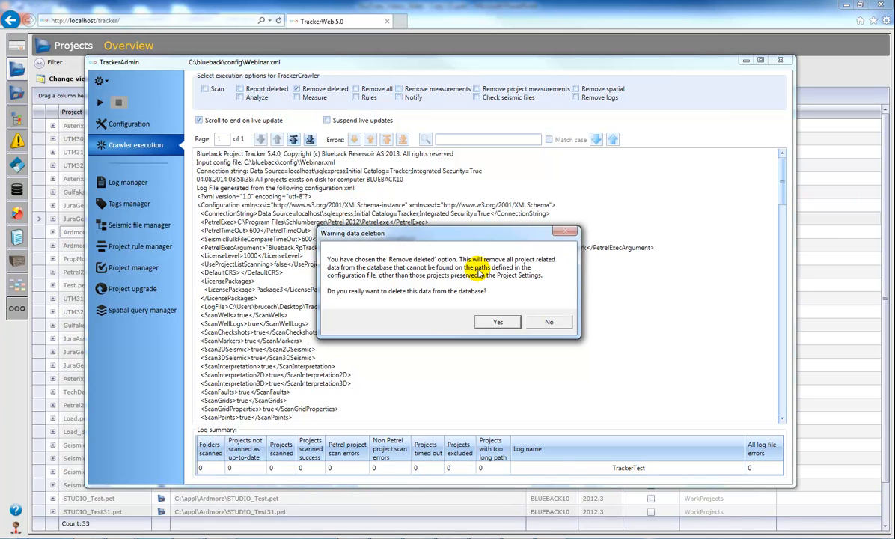
{"action": "mouse_move", "coordinate": [435, 311]}
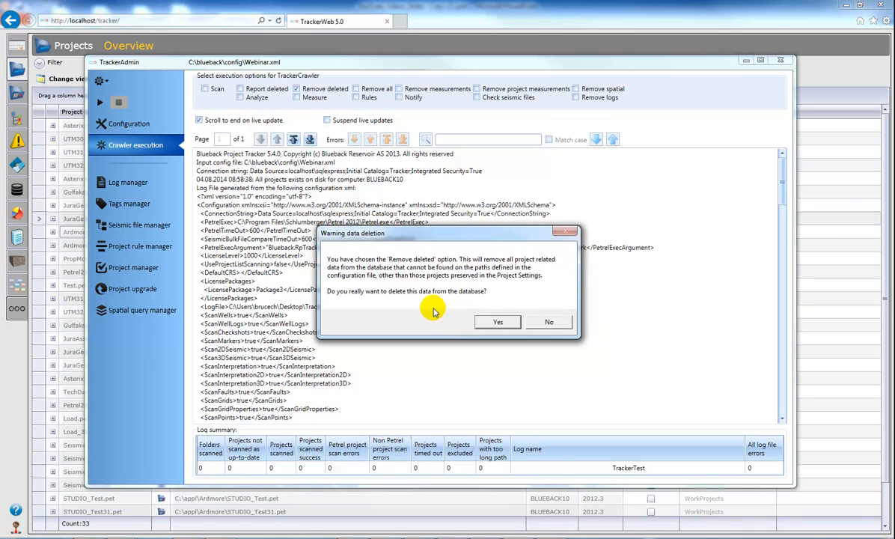
{"action": "mouse_move", "coordinate": [468, 316]}
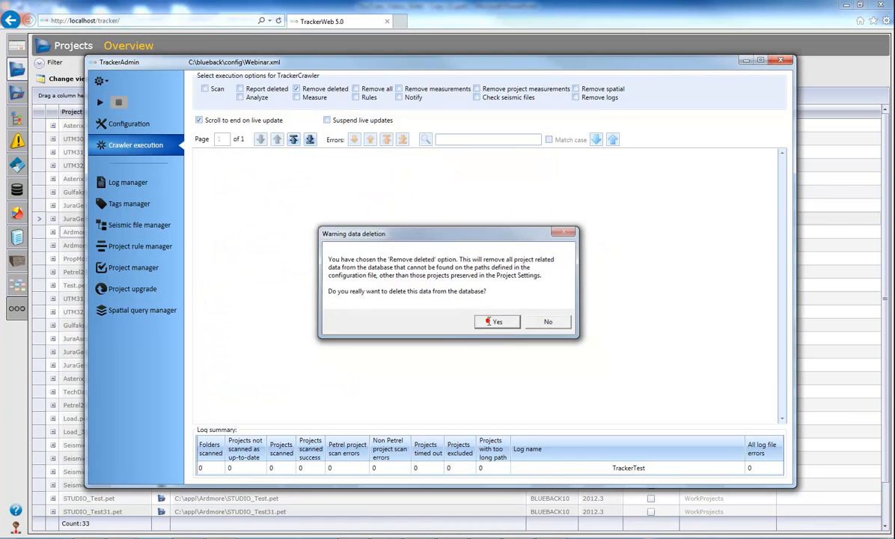
{"action": "left_click", "coordinate": [497, 321]}
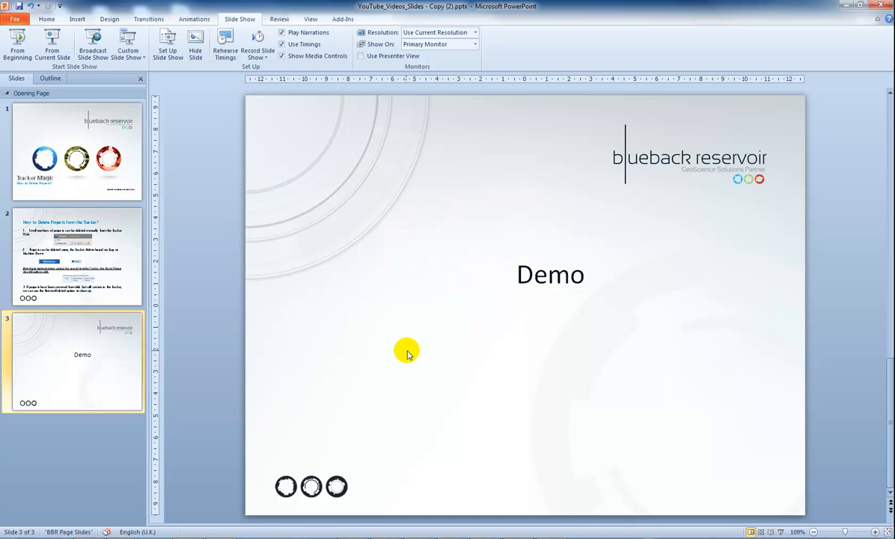
{"action": "mouse_move", "coordinate": [719, 317]}
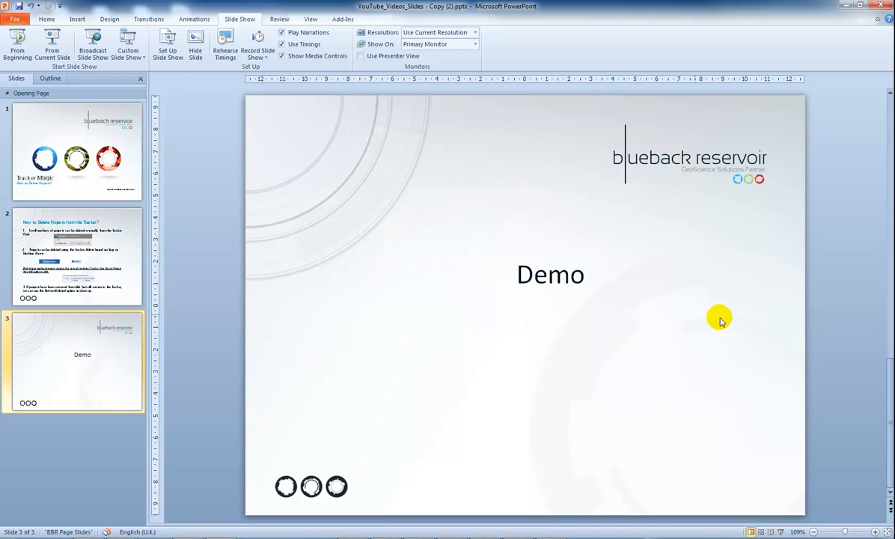